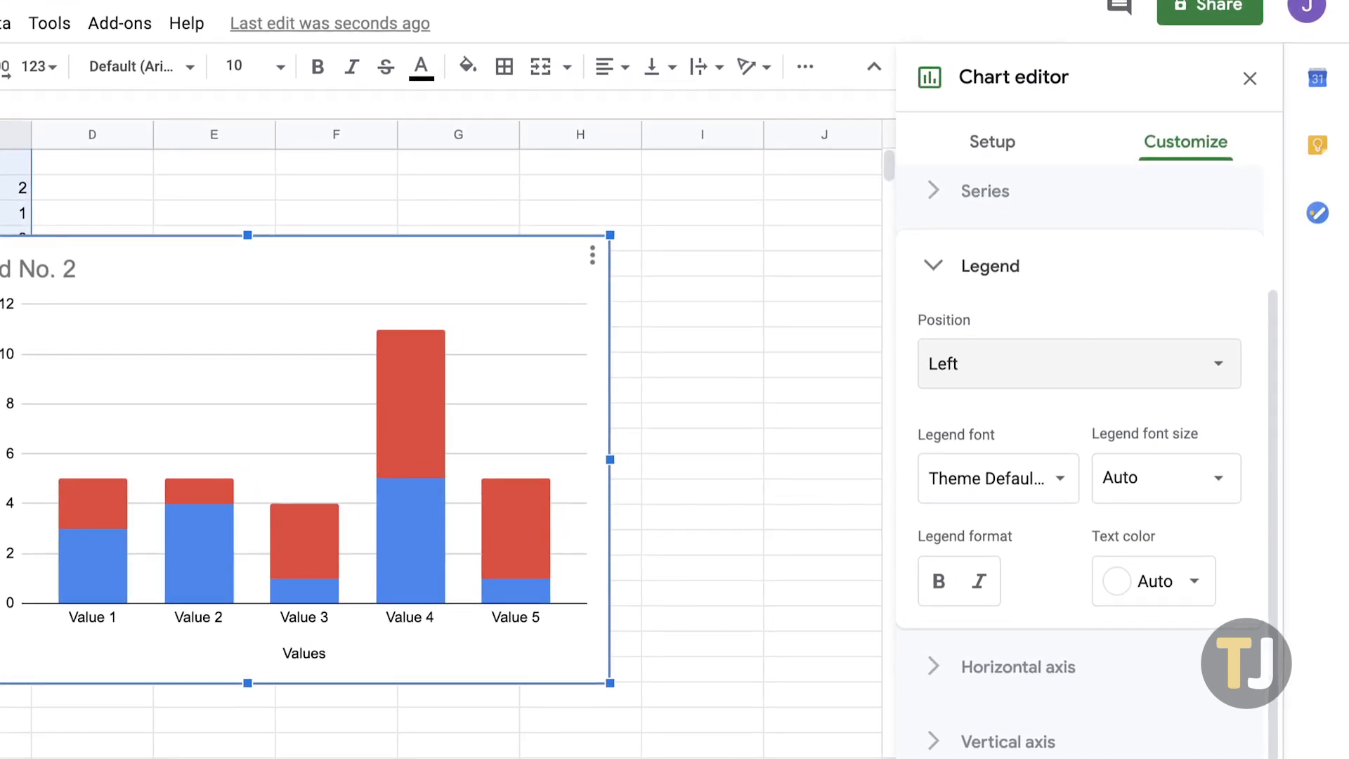
- Insert a stacked column chart from the selected A1:C6 data
click(1249, 77)
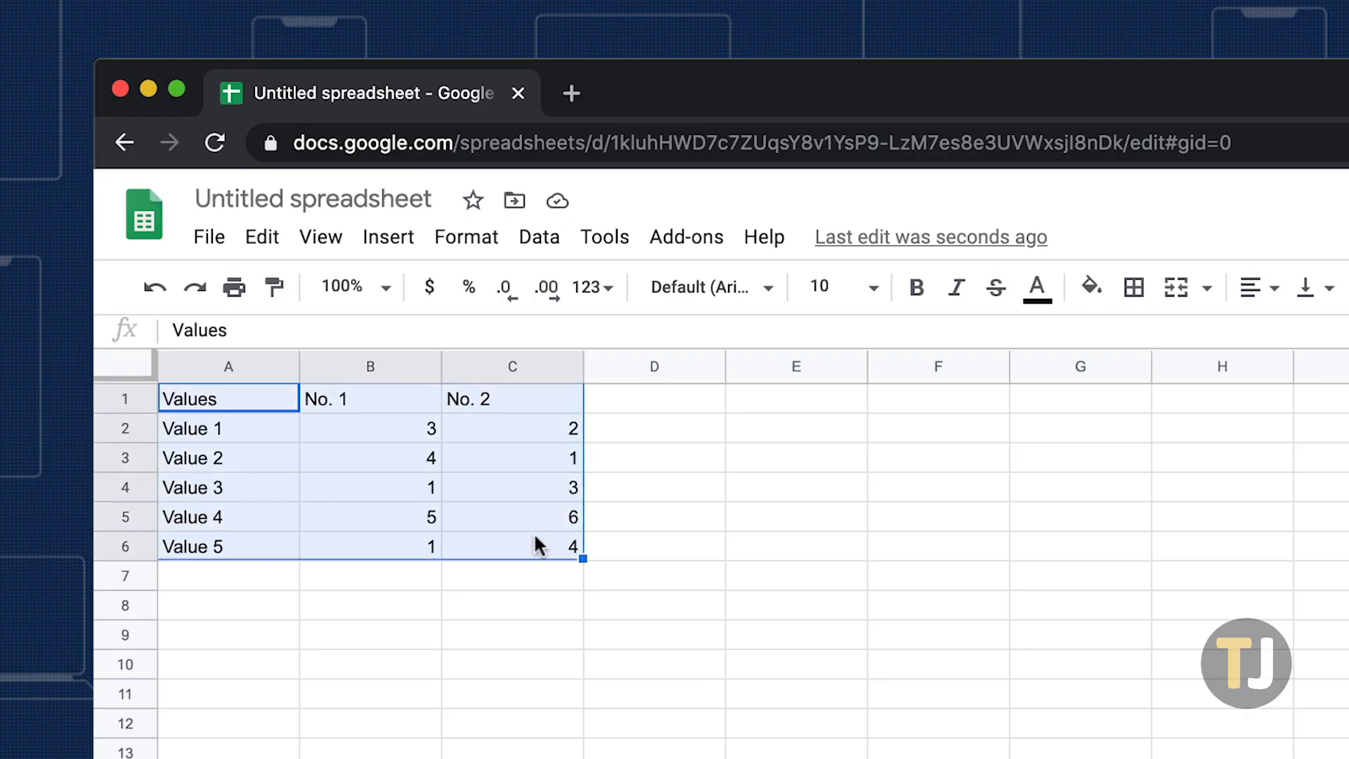
click(388, 236)
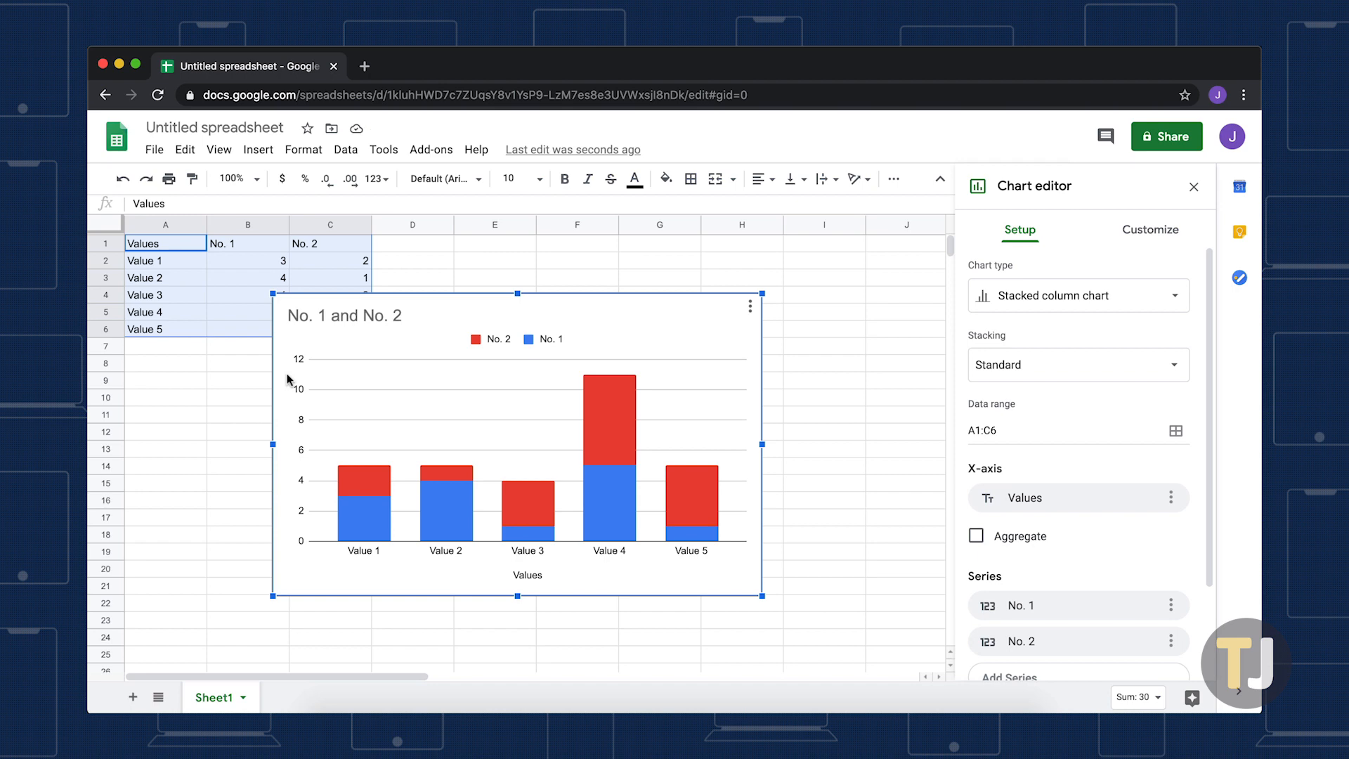
mouse_move(403, 398)
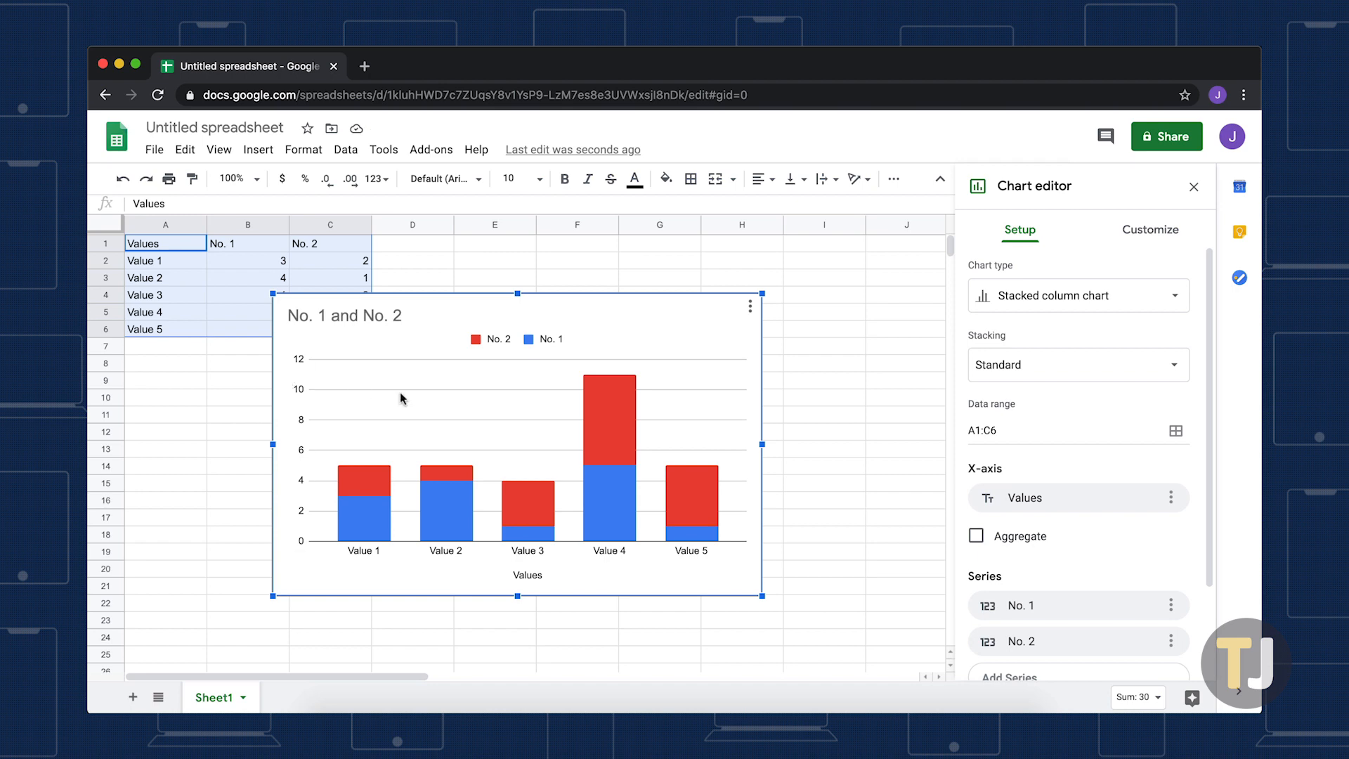
- Edit the chart and show its Customize options in the Chart editor
click(748, 304)
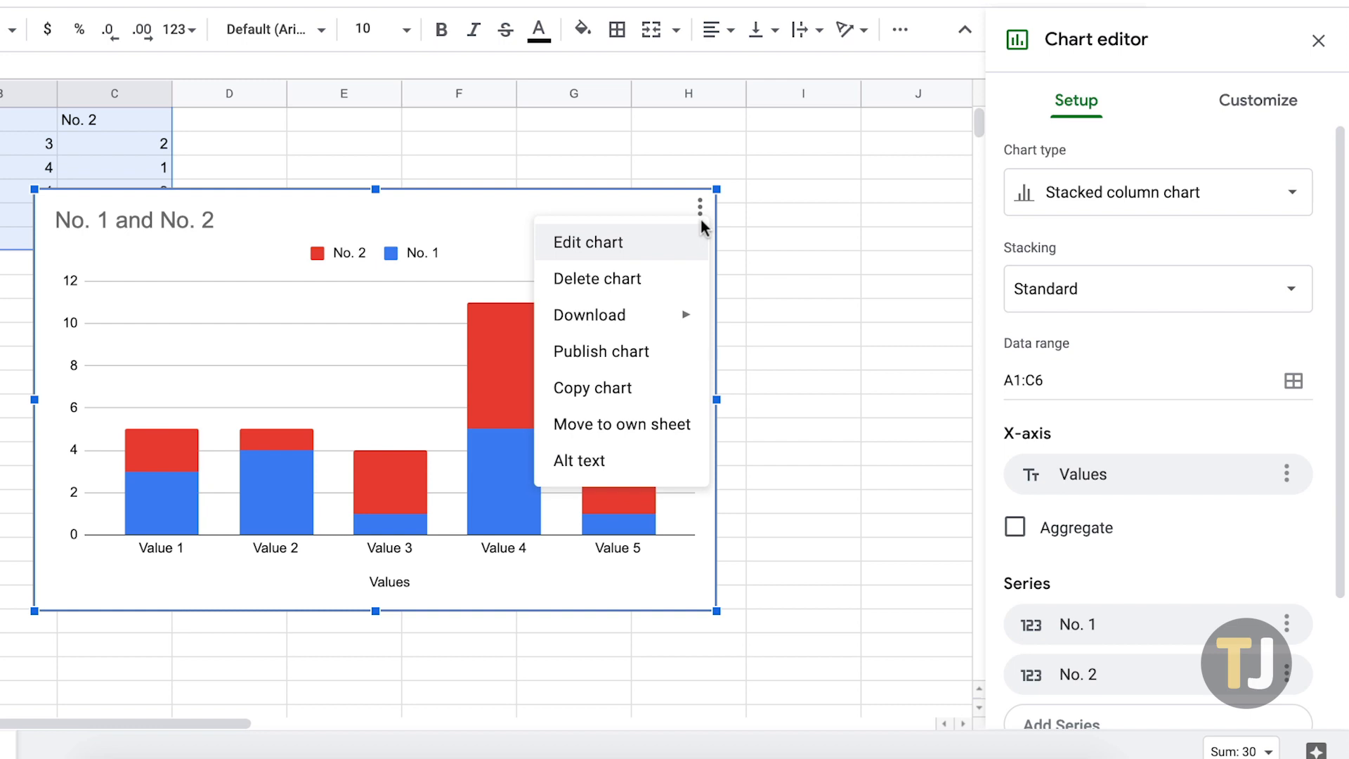
mouse_move(587, 245)
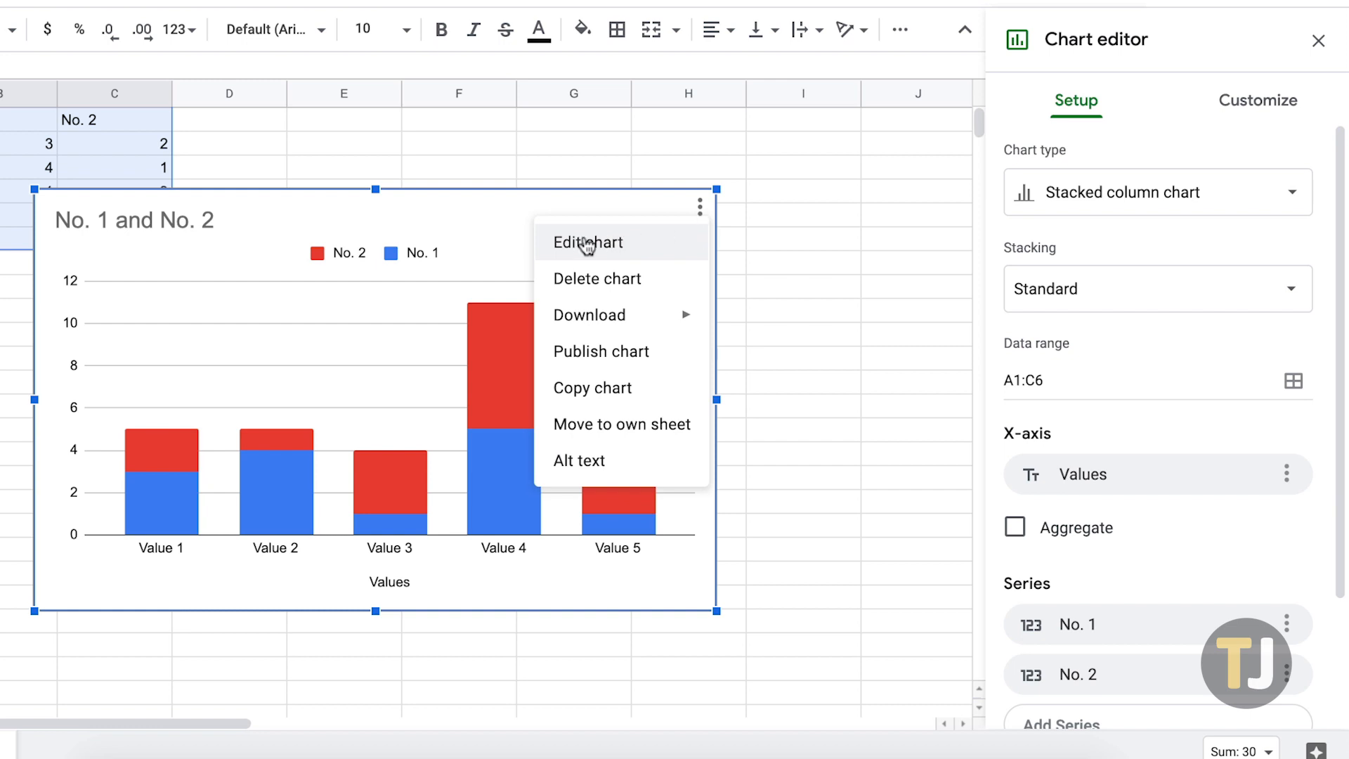
click(587, 241)
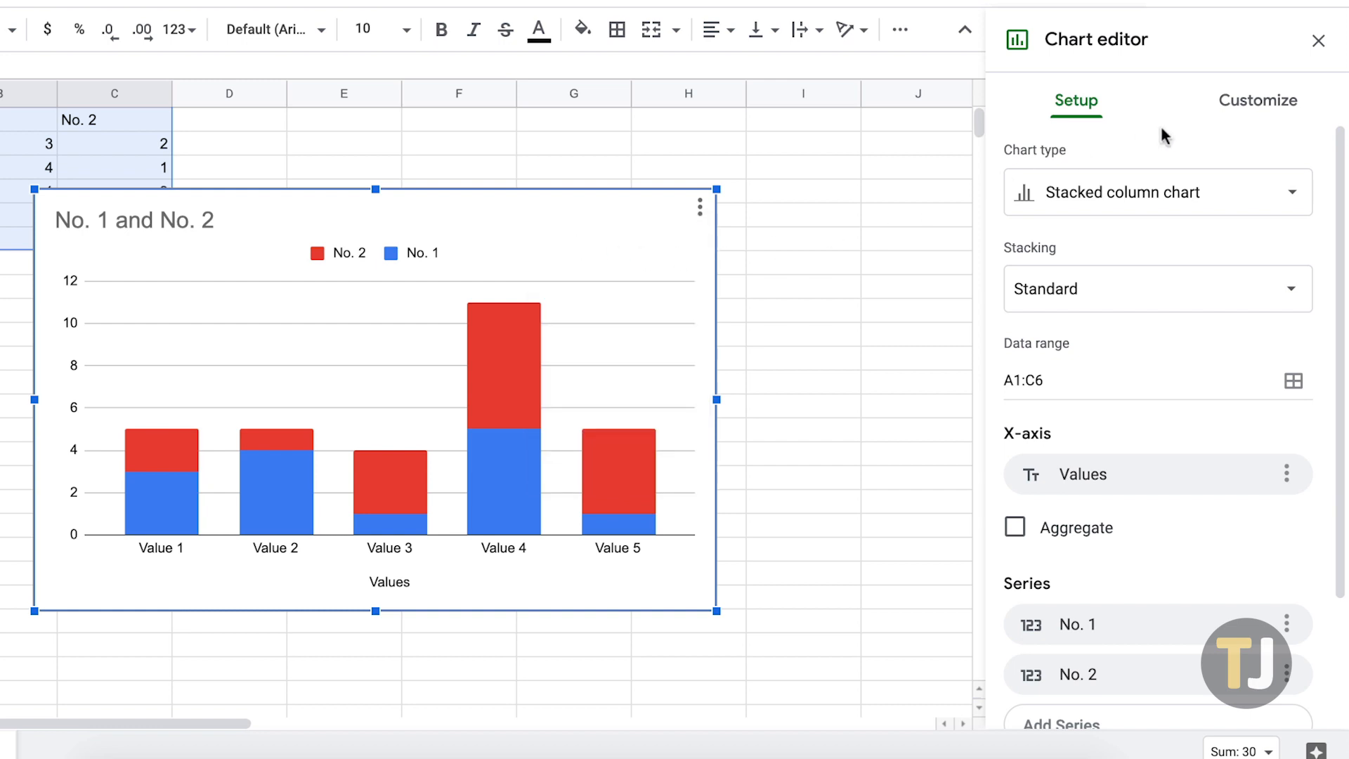
click(1256, 99)
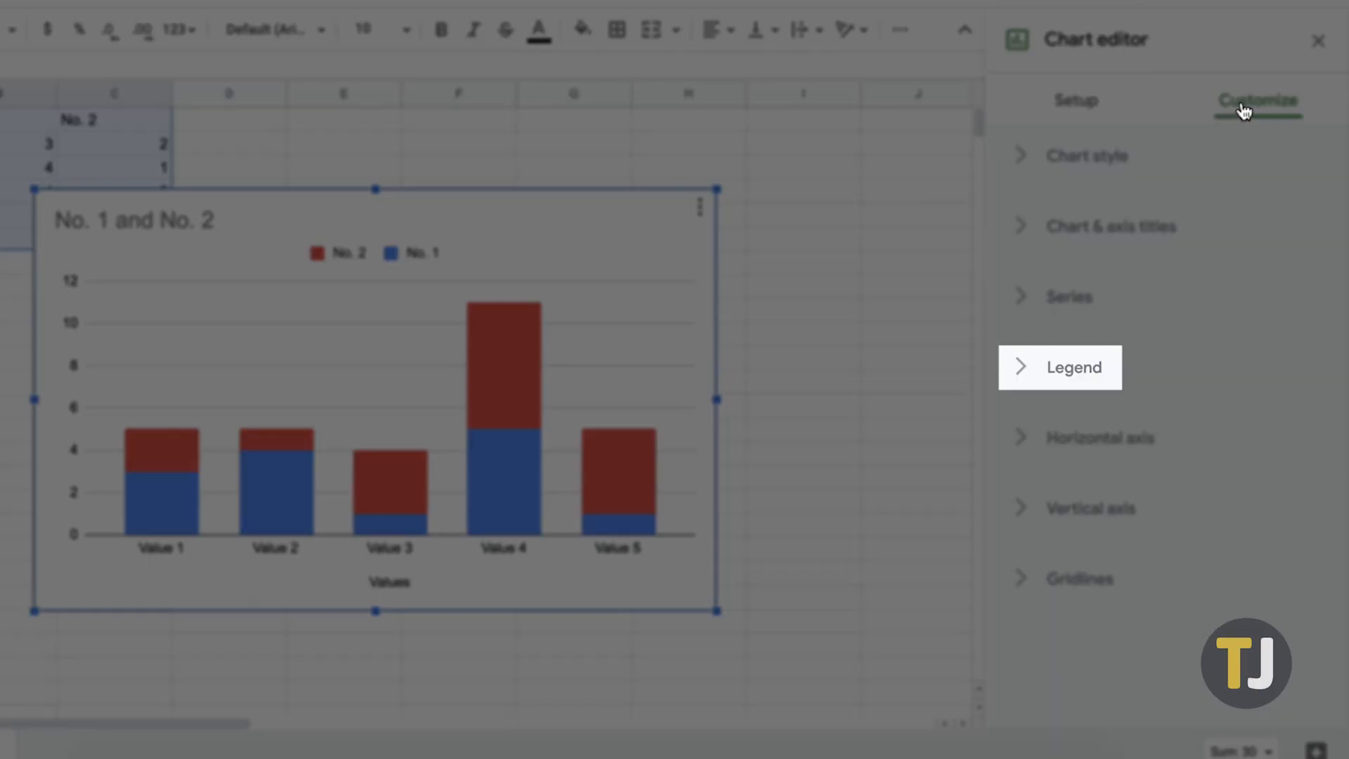
- Set the legend position to Left in the Legend section
click(1073, 367)
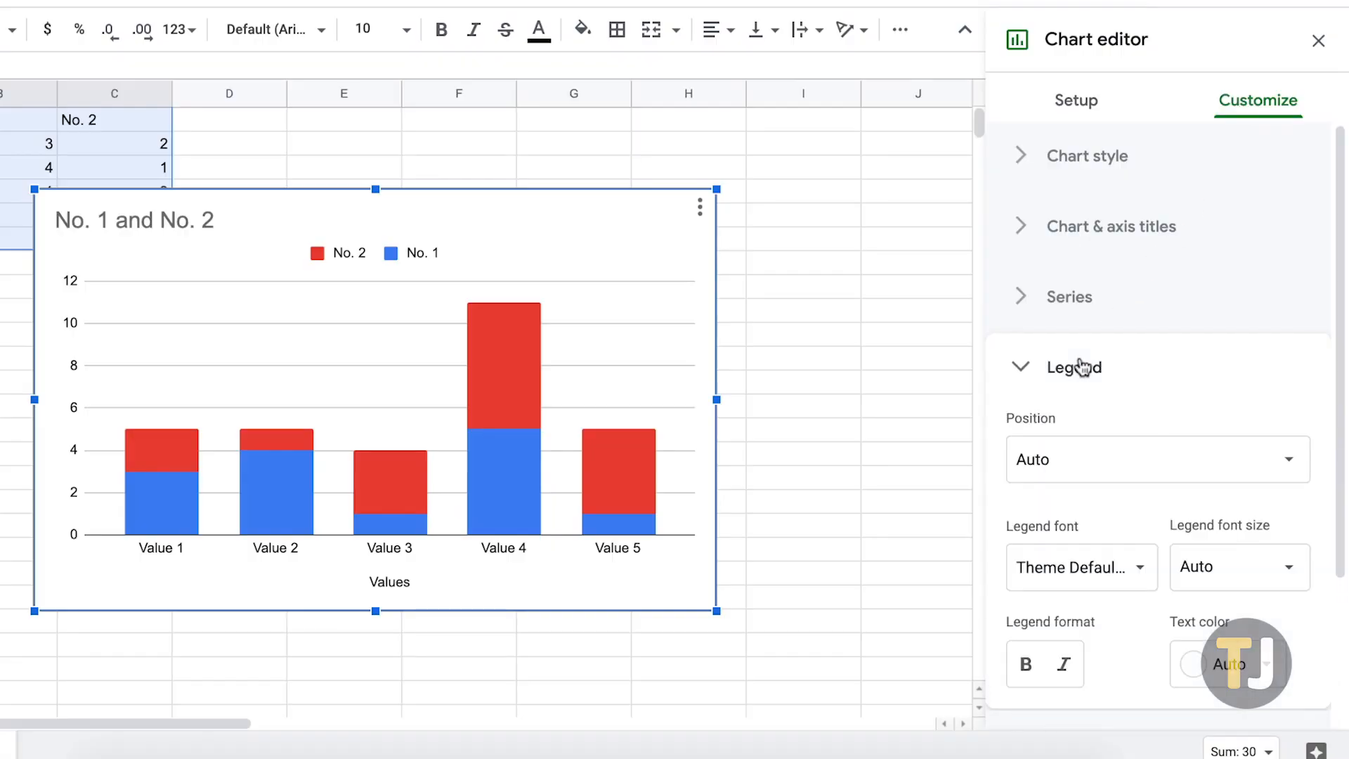
scroll(down, 3)
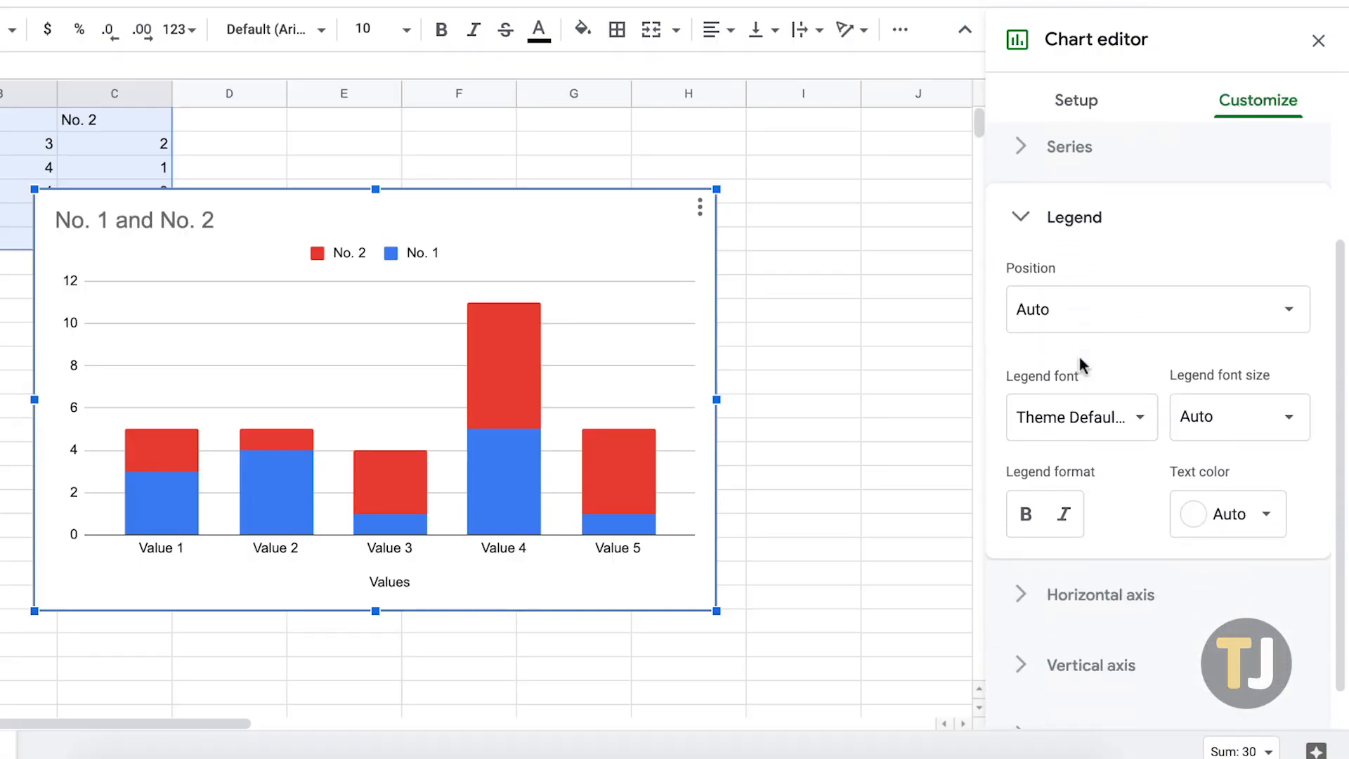
click(1156, 309)
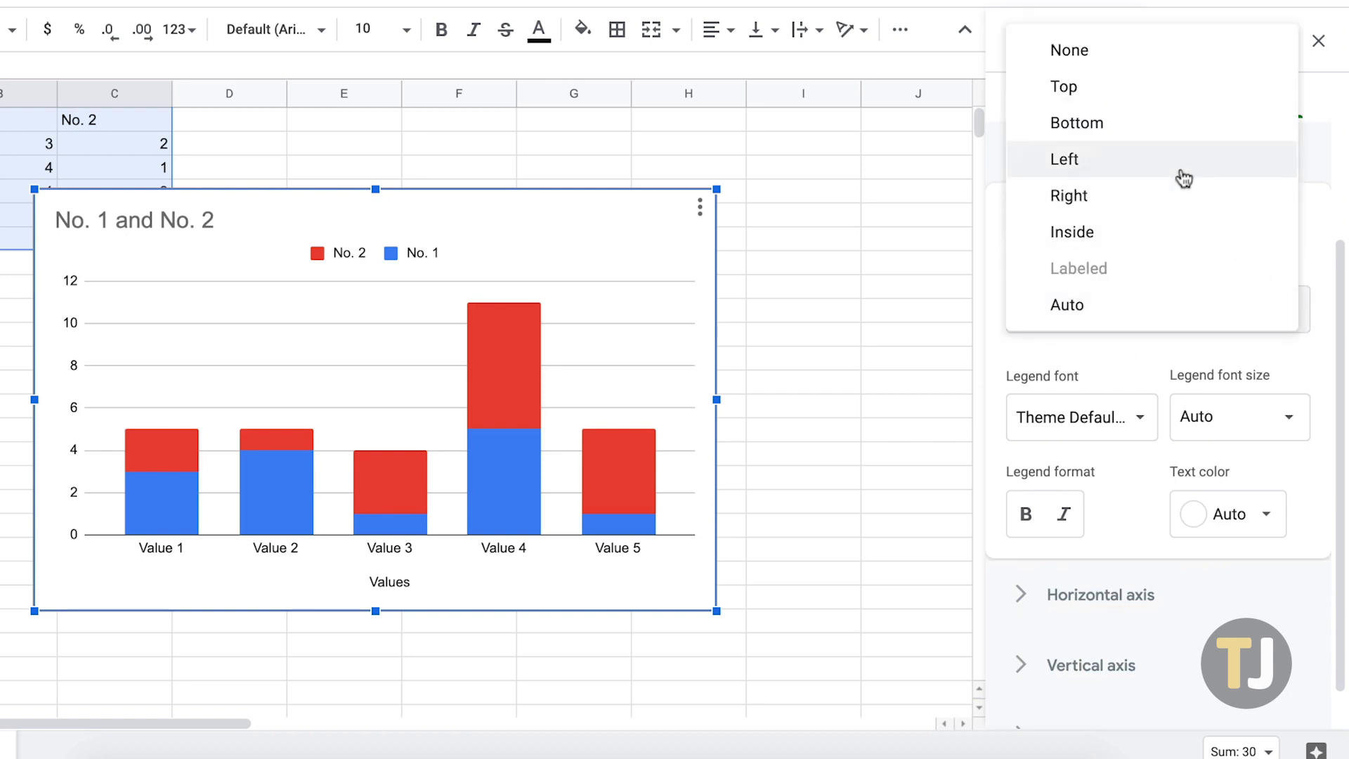
click(1064, 159)
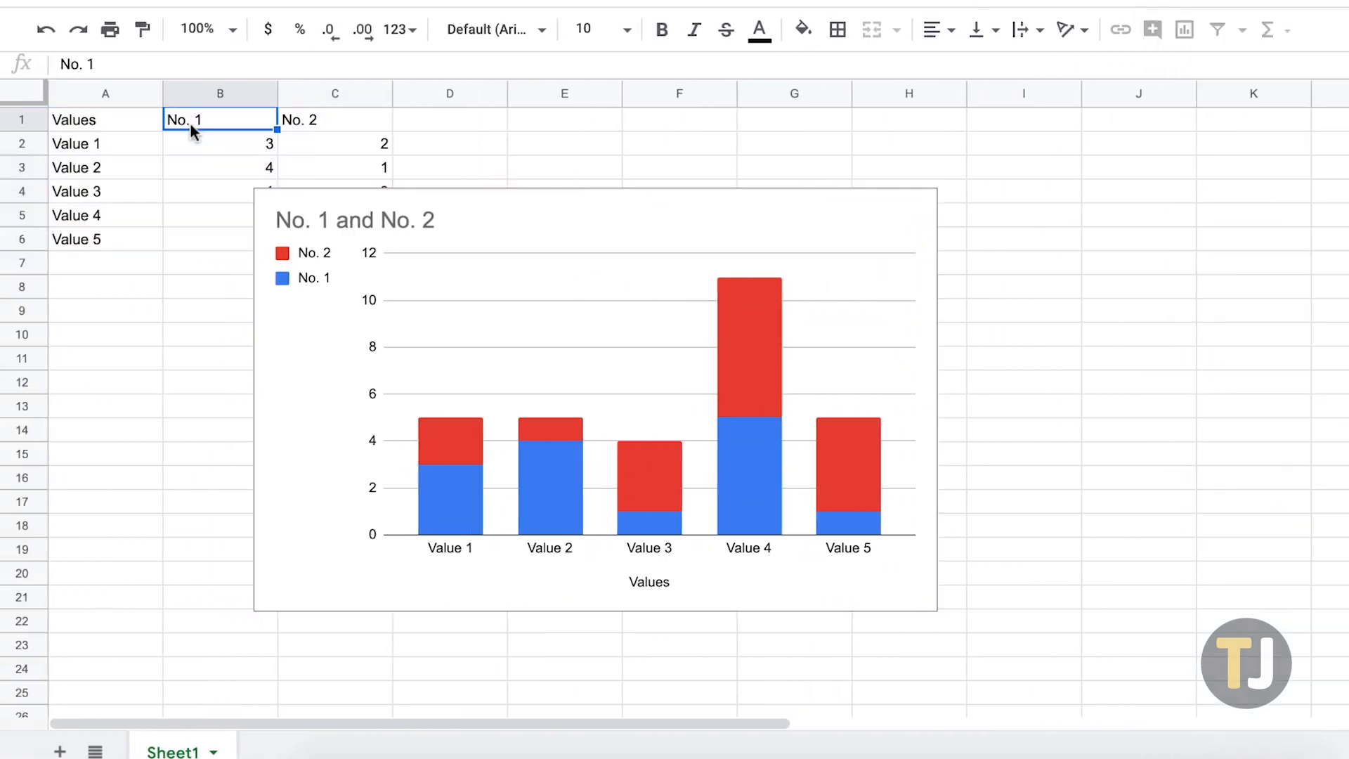
- Rename the B1 series header to 'Legend 1'
text(Legend 1)
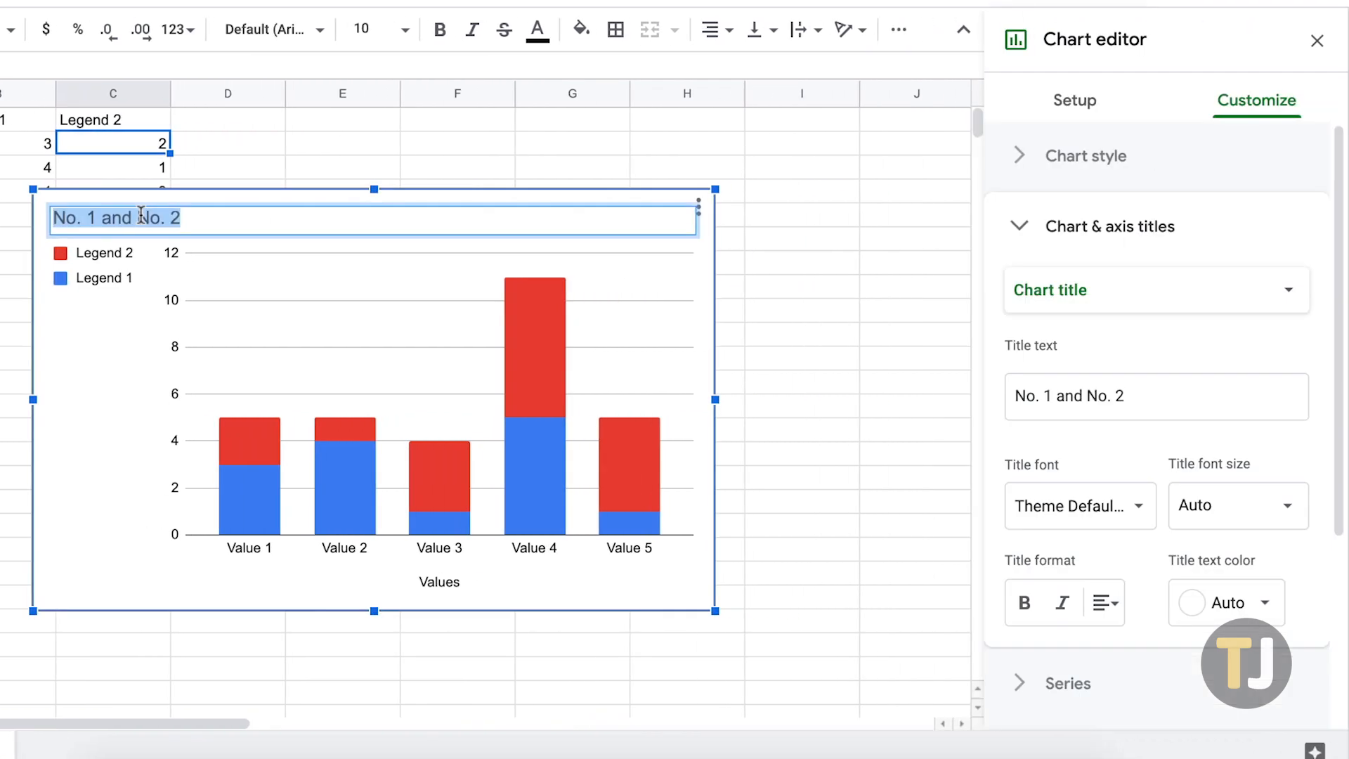
- Change the chart title to 'Chart'
text(Char)
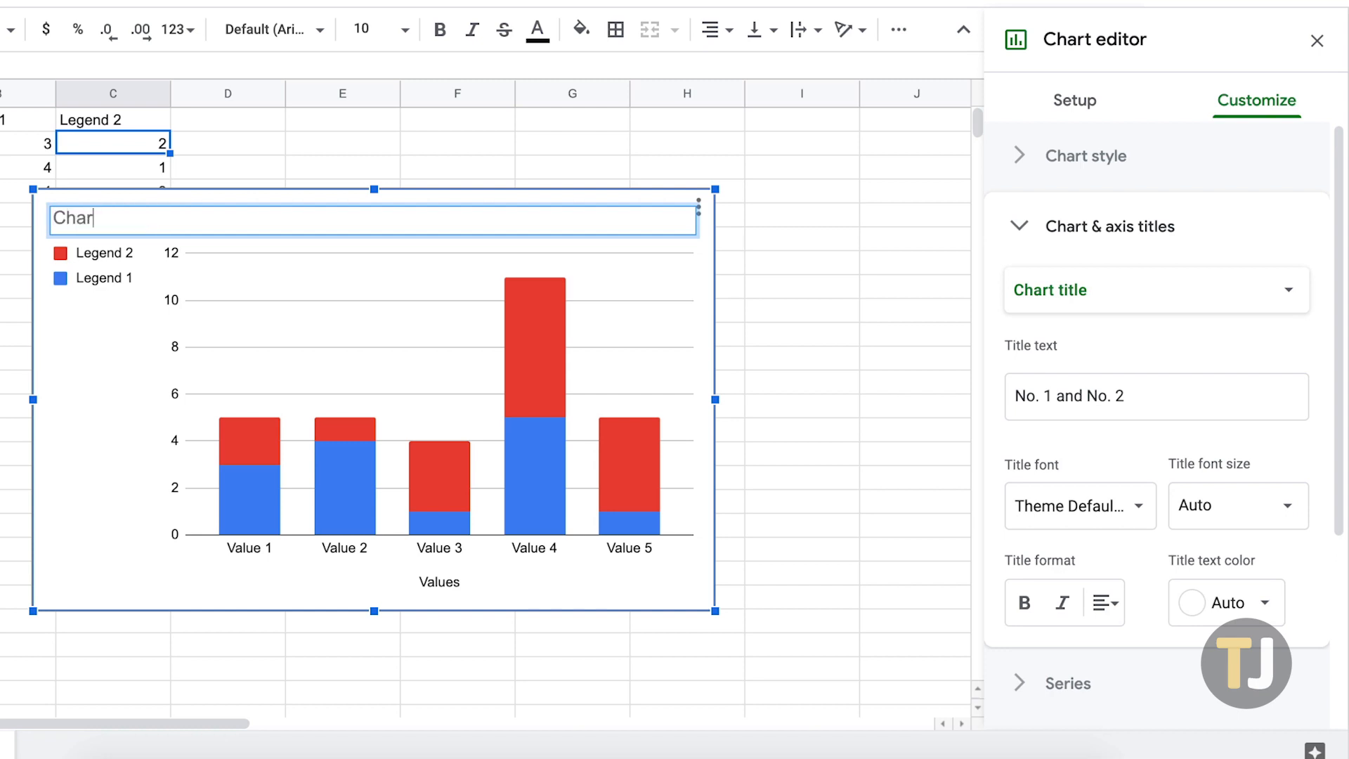
text(Chart)
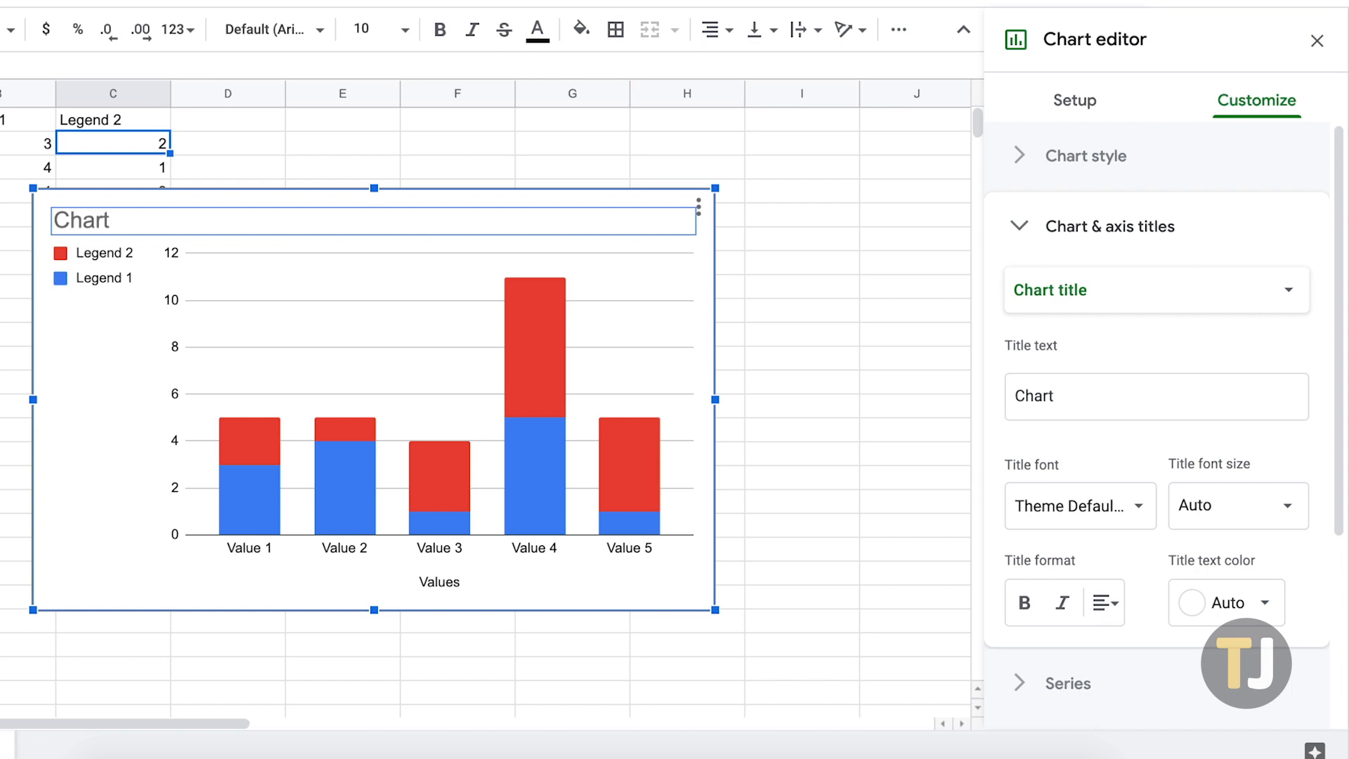
mouse_move(1073, 108)
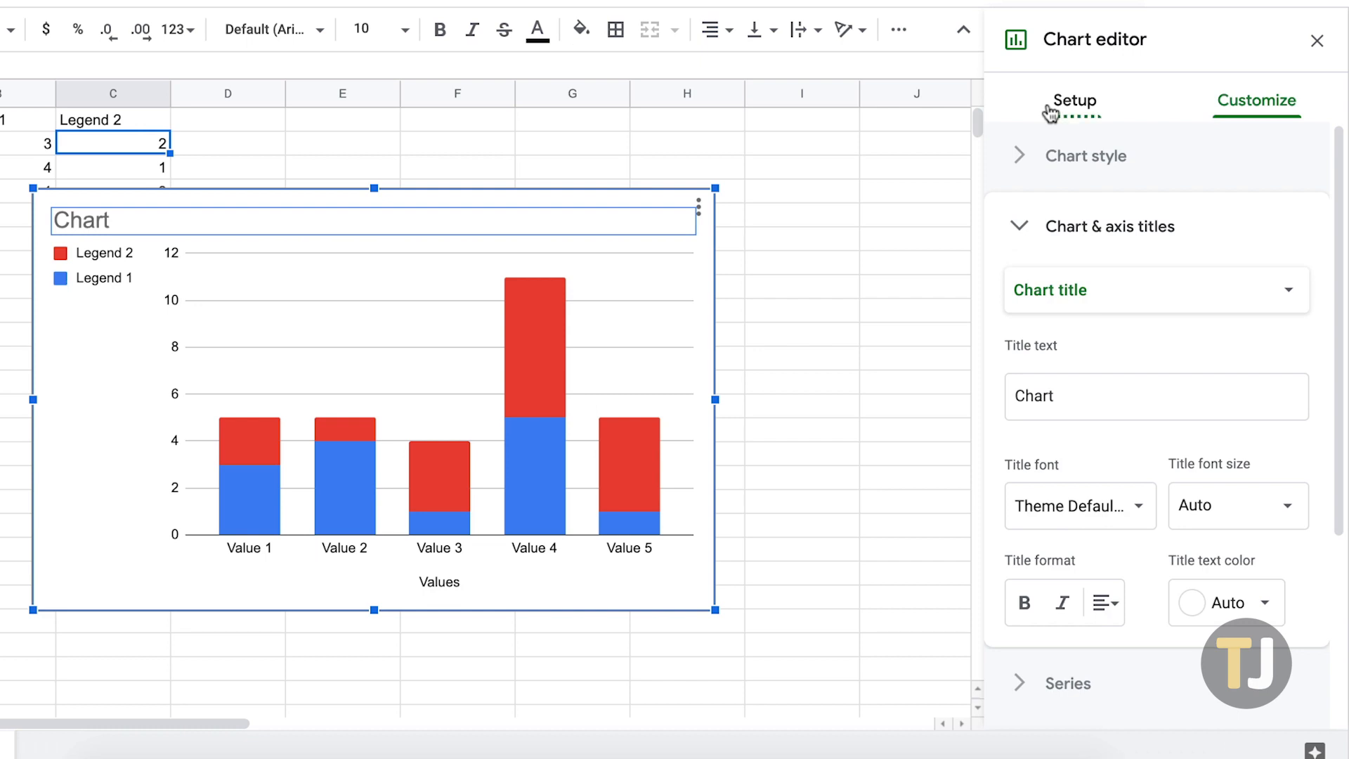
- Enable Switch rows / columns in Setup so Legend 1 and Legend 2 become the columns
click(1074, 101)
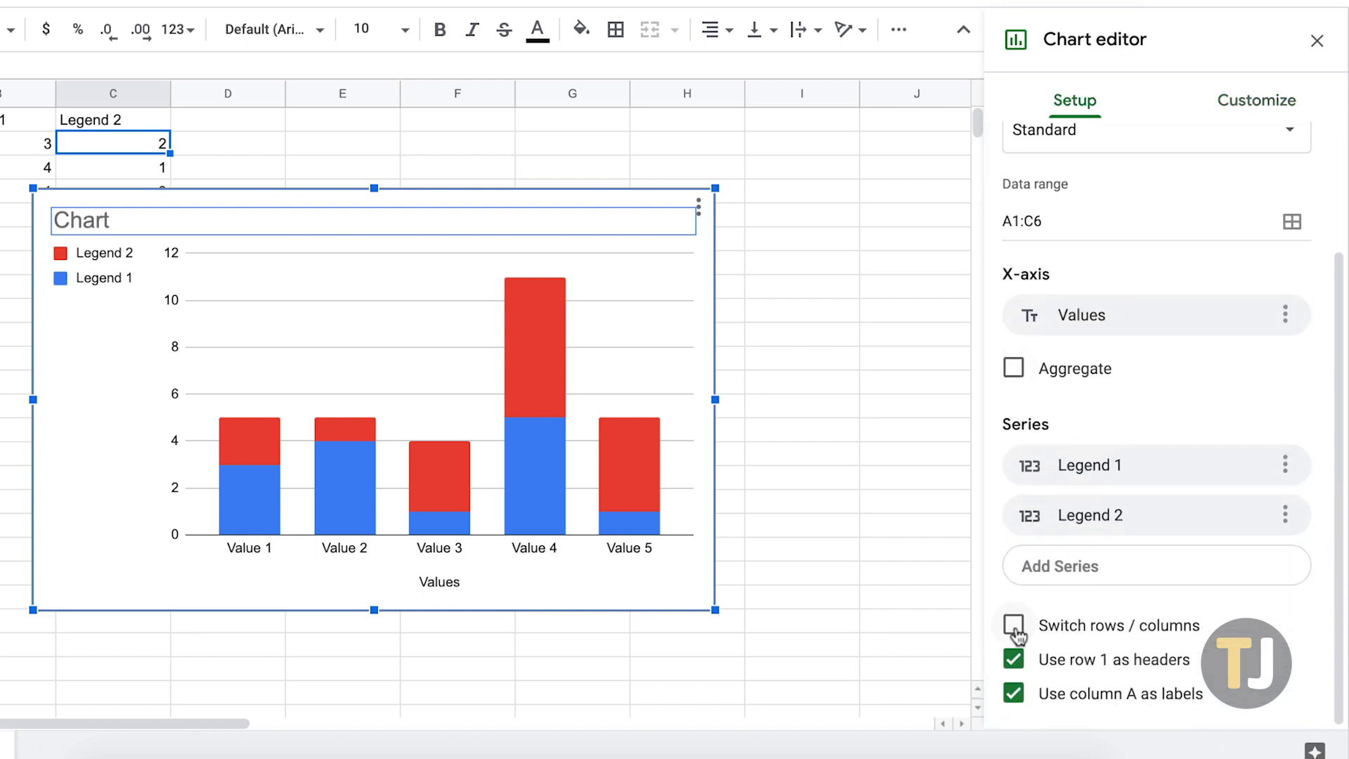
click(1013, 624)
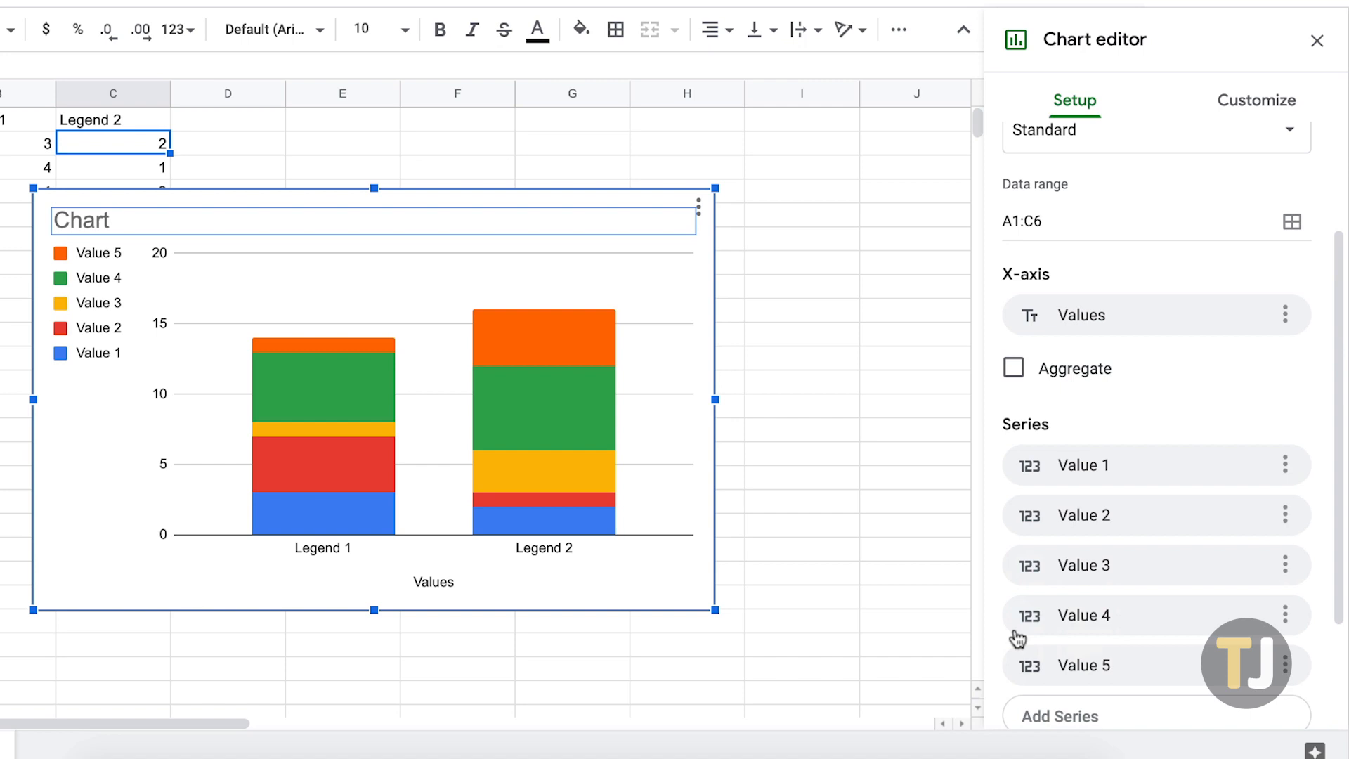
click(1256, 100)
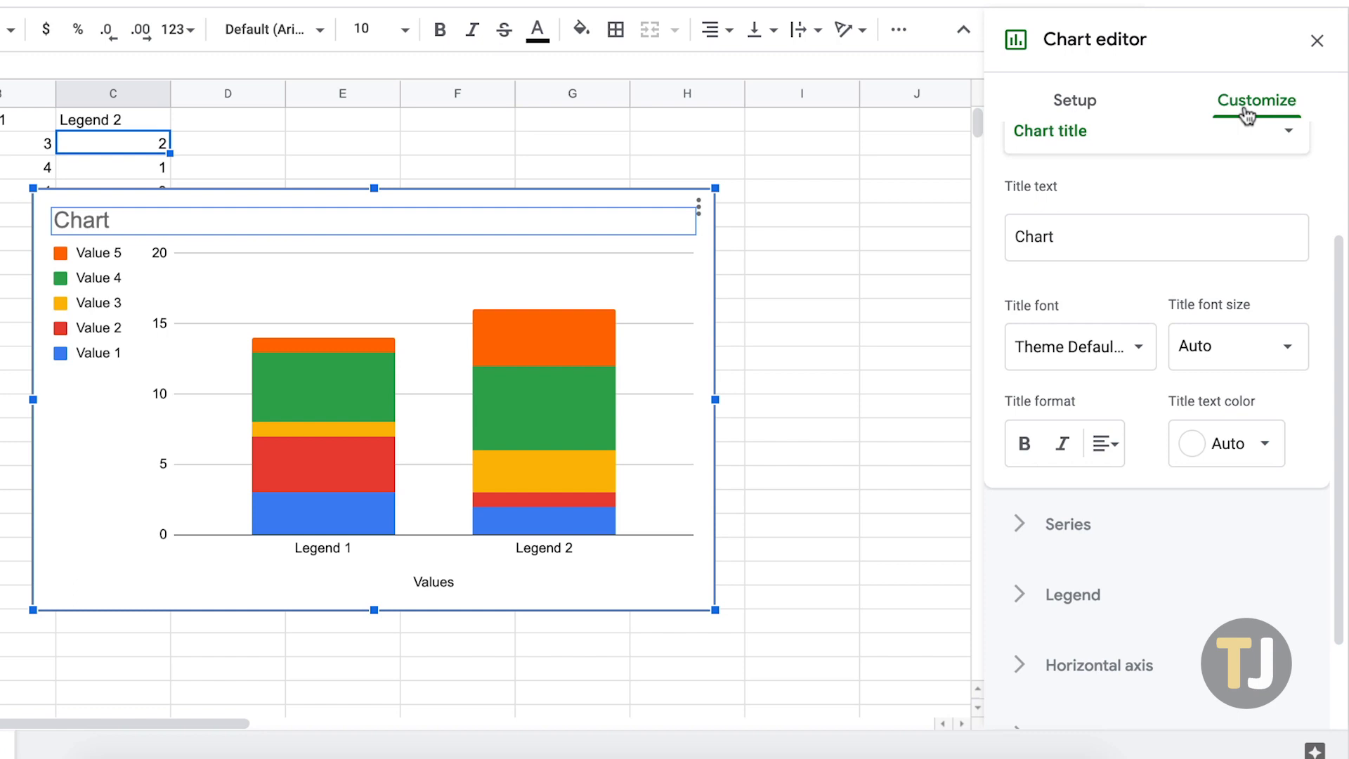
mouse_move(1137, 608)
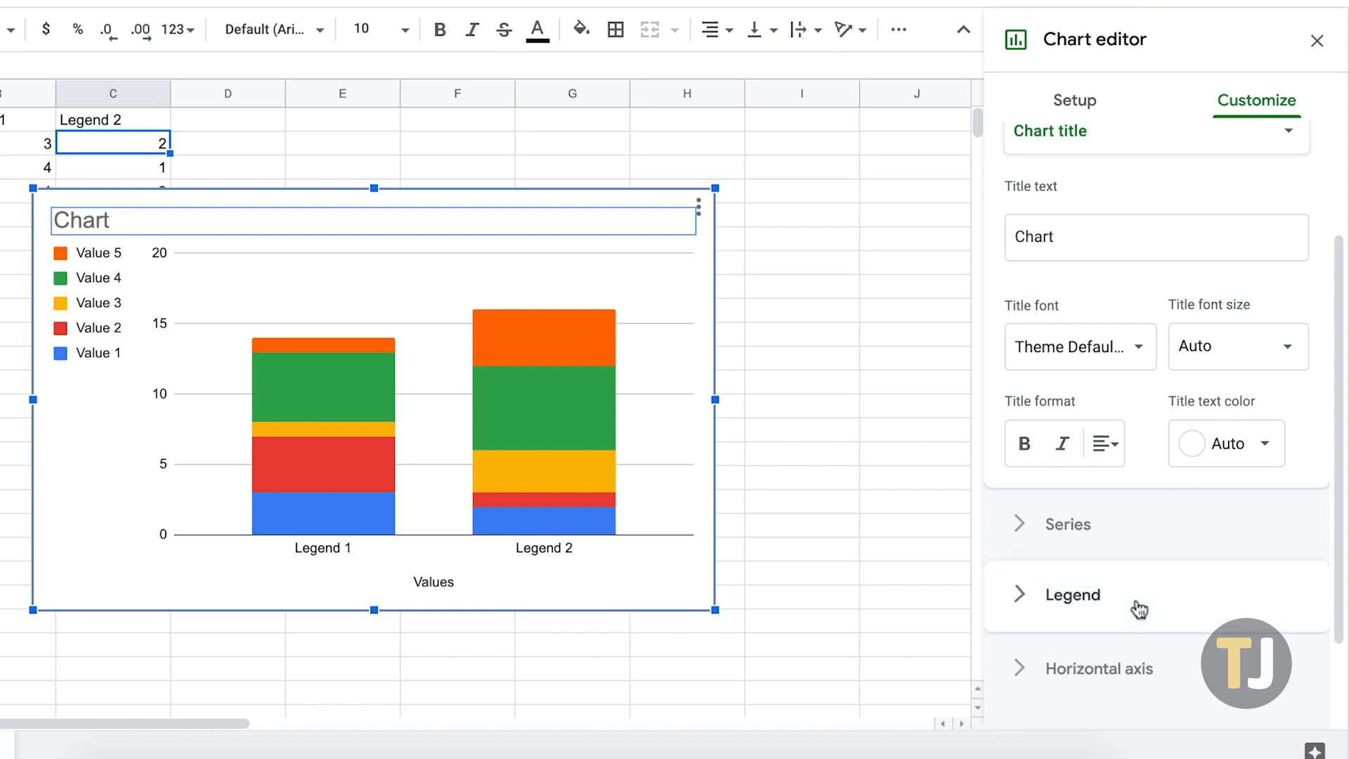